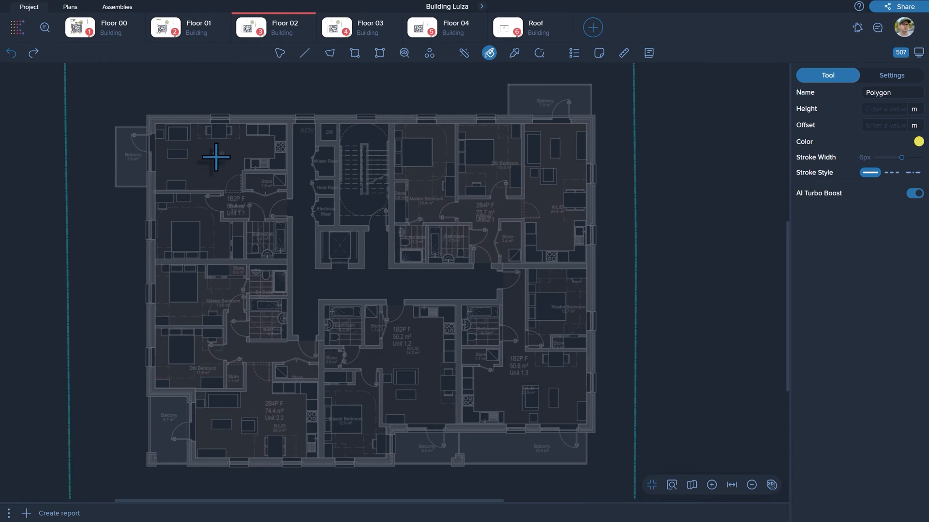
Detect and trace the top-left living room boundary with AI Turbo Boost
click(216, 195)
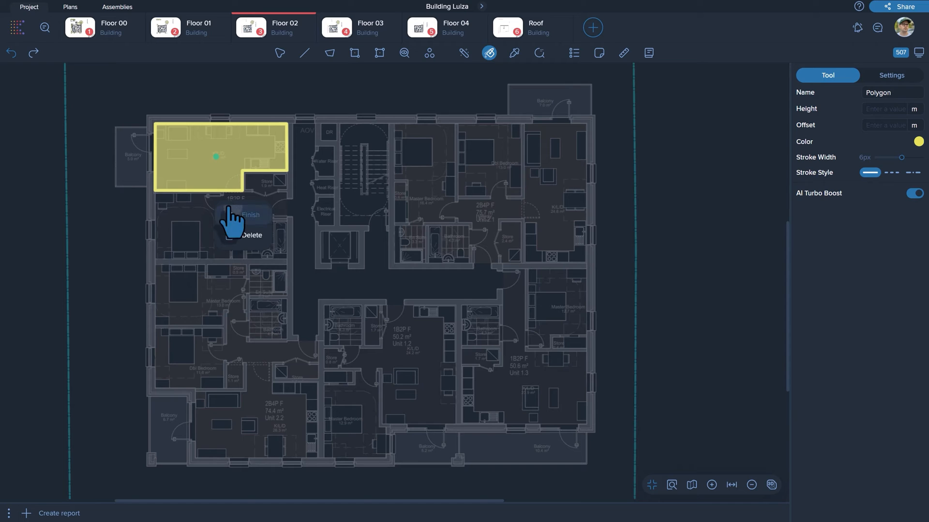
Finish the top-left polygon and grow a second yellow outline over Unit 2.2 below
click(250, 214)
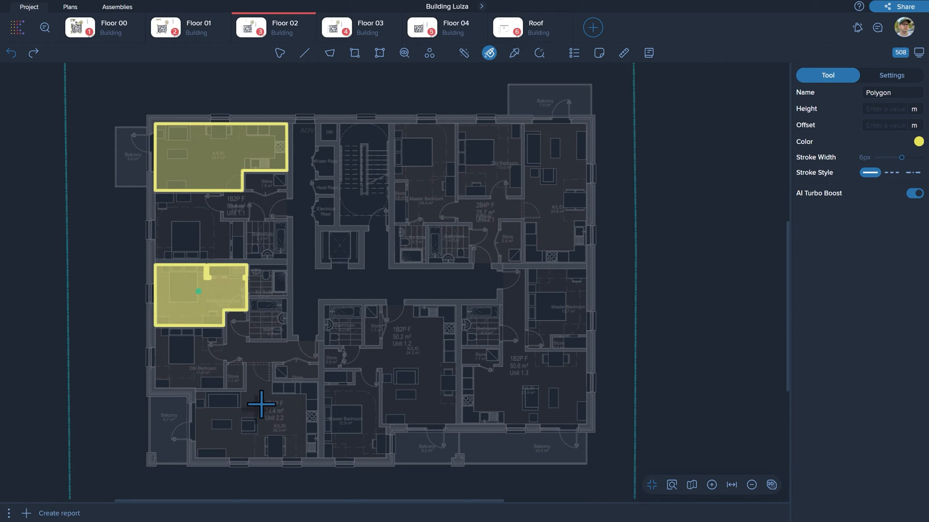
click(261, 405)
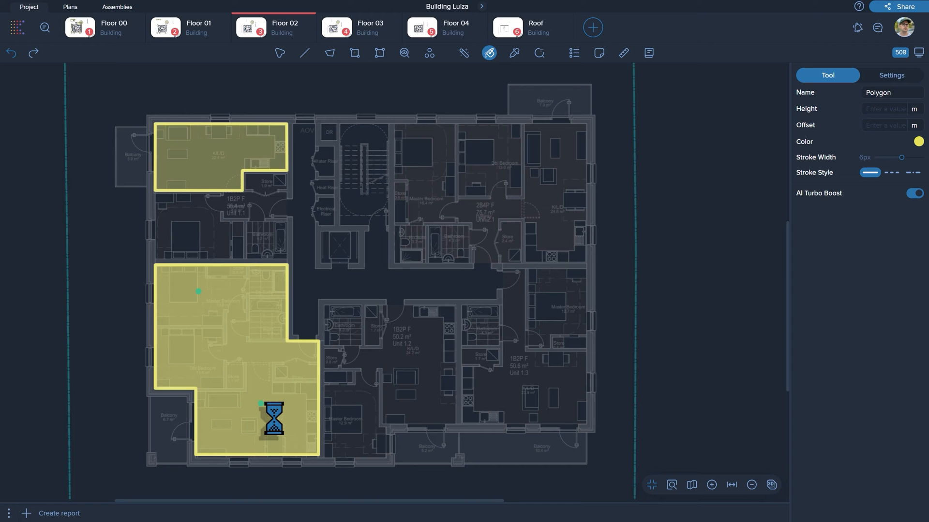
right_click(273, 421)
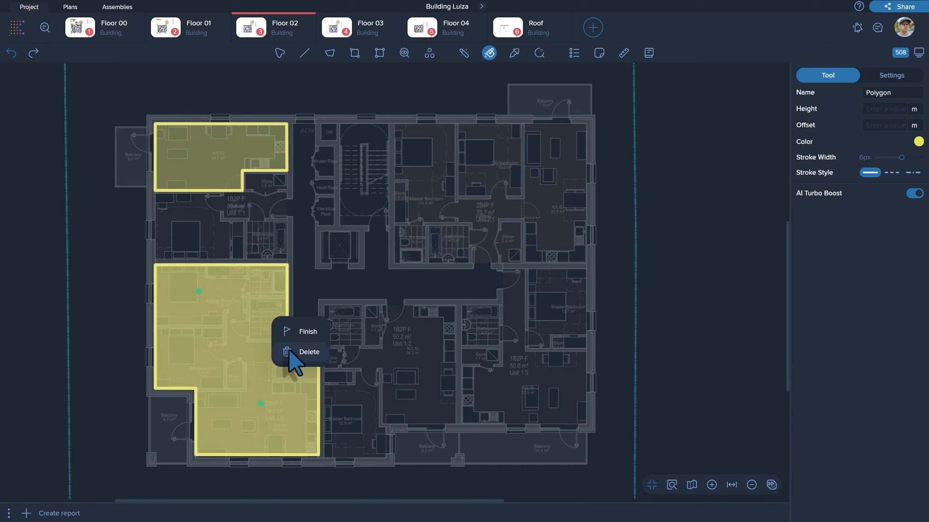
Finish the Unit 2.2 polygon and start a third outline in the upper-middle bedroom
click(308, 330)
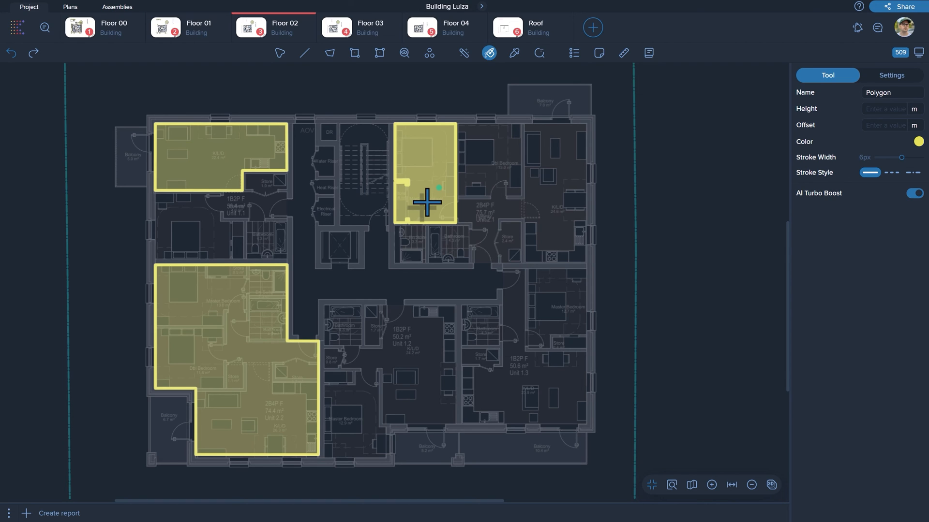
click(425, 201)
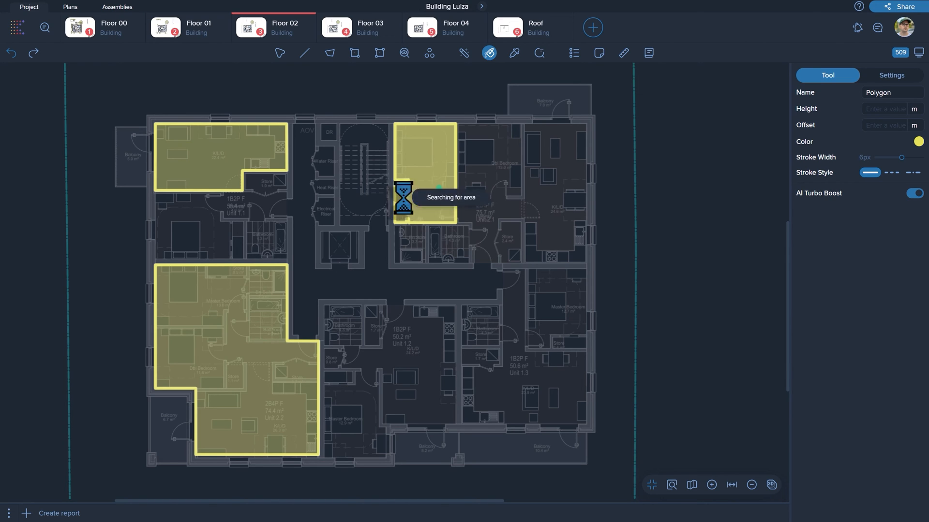